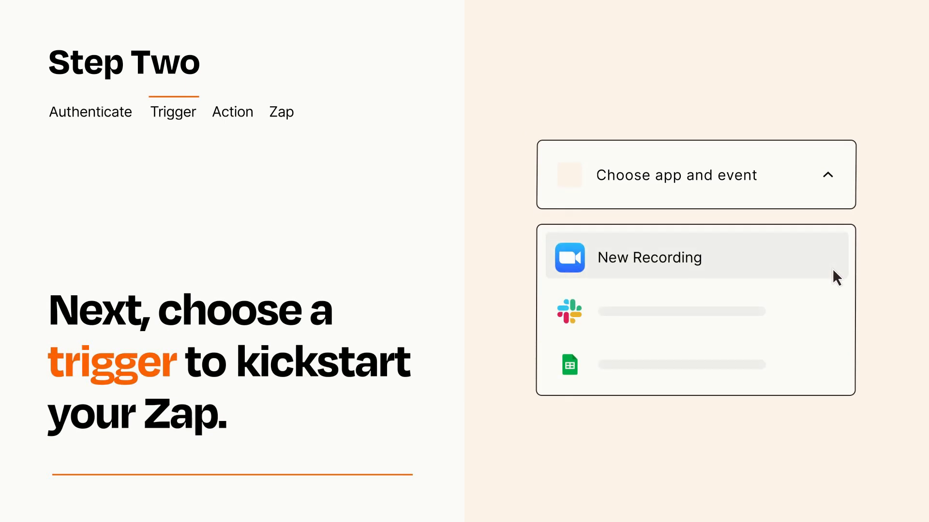
mouse_move(836, 309)
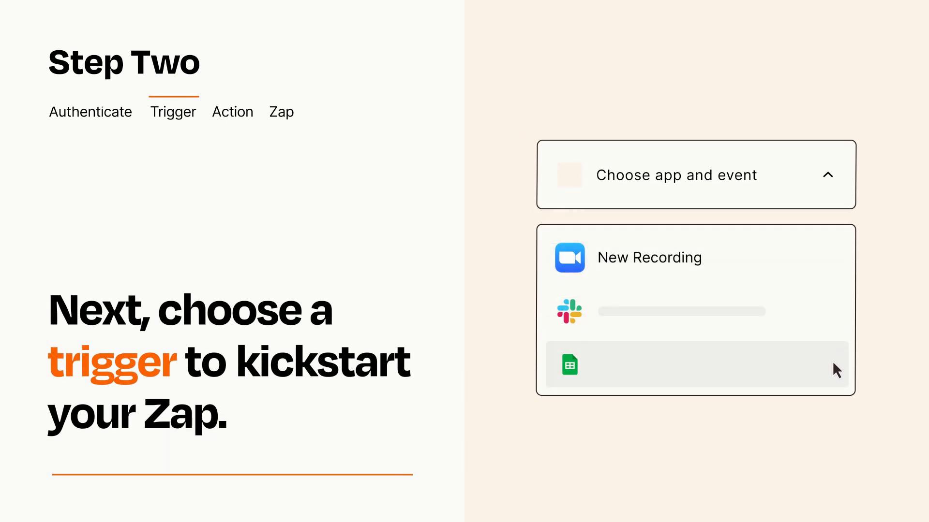
mouse_move(835, 265)
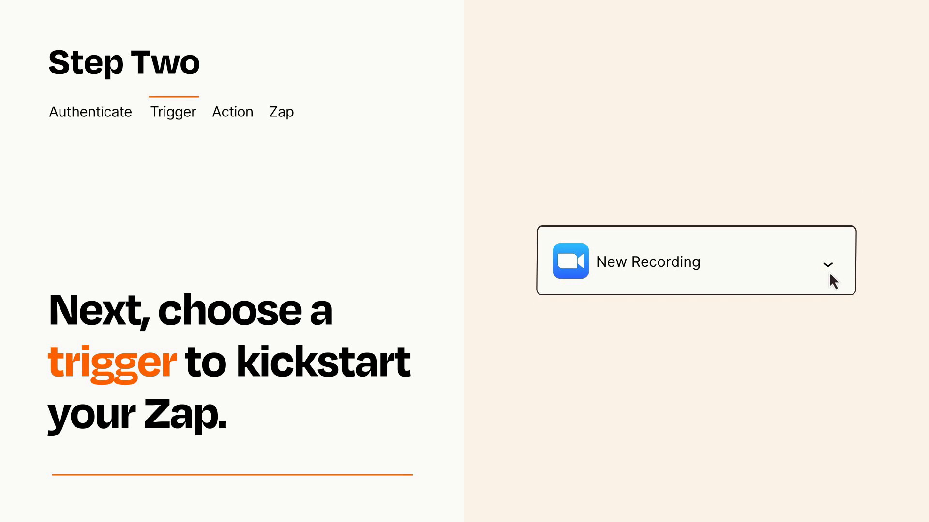
mouse_move(841, 279)
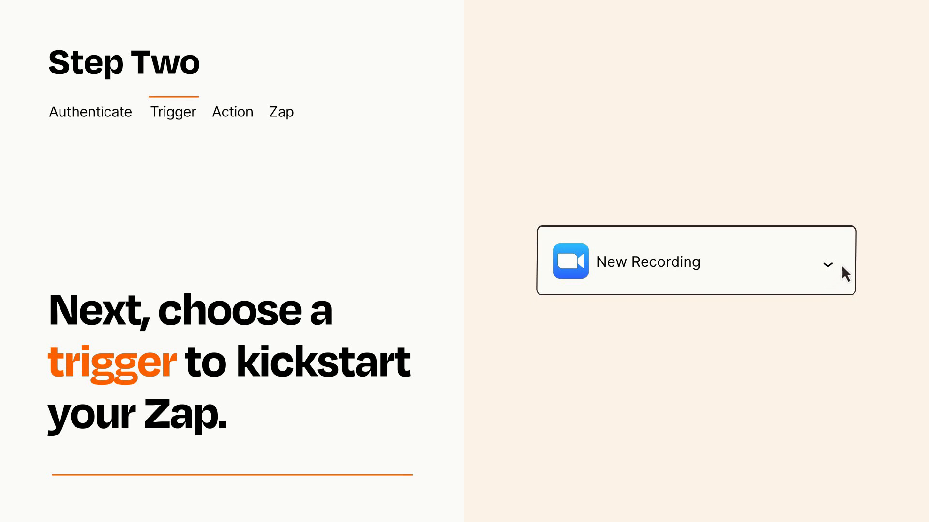
mouse_move(844, 267)
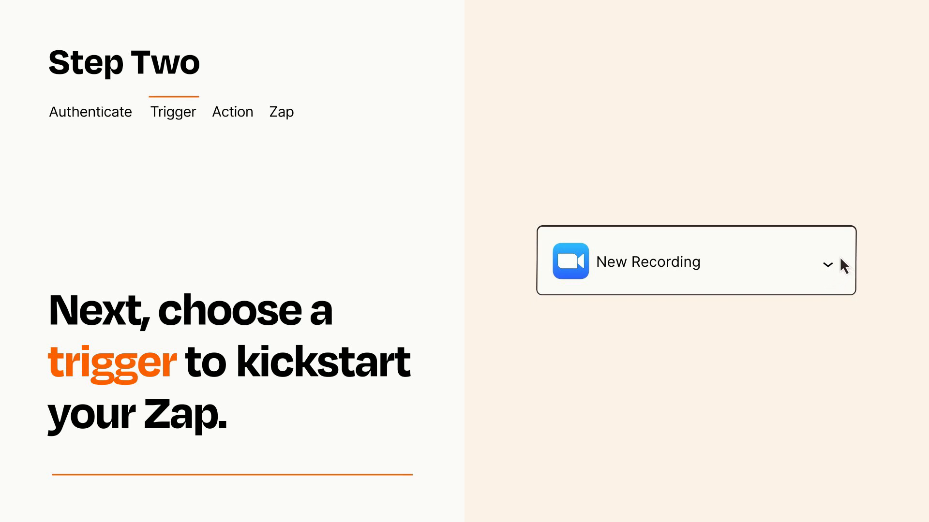
Step: Choose Zoom's New Recording event as the Zap's trigger
left_click(232, 112)
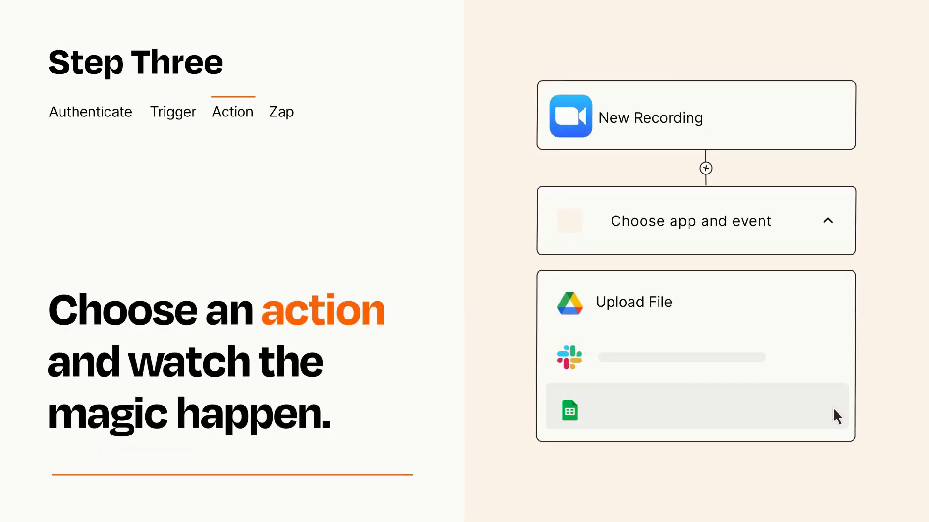
mouse_move(836, 314)
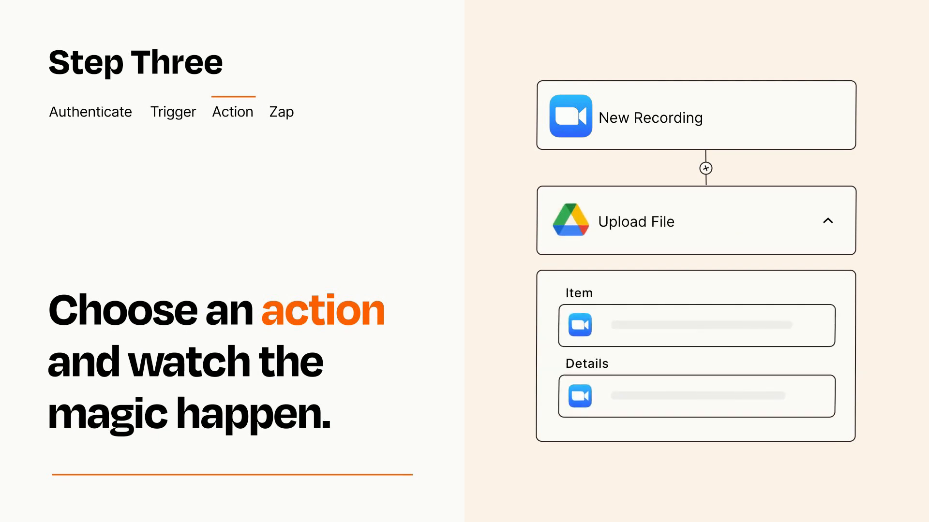
Step: Add a Google Drive Upload File action mapped from Zoom data, then publish the Zap
left_click(828, 221)
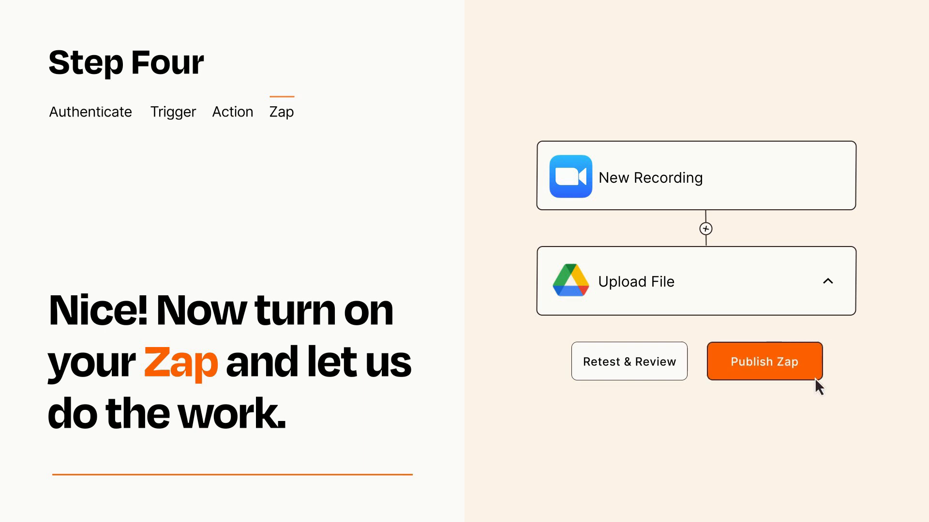
left_click(763, 362)
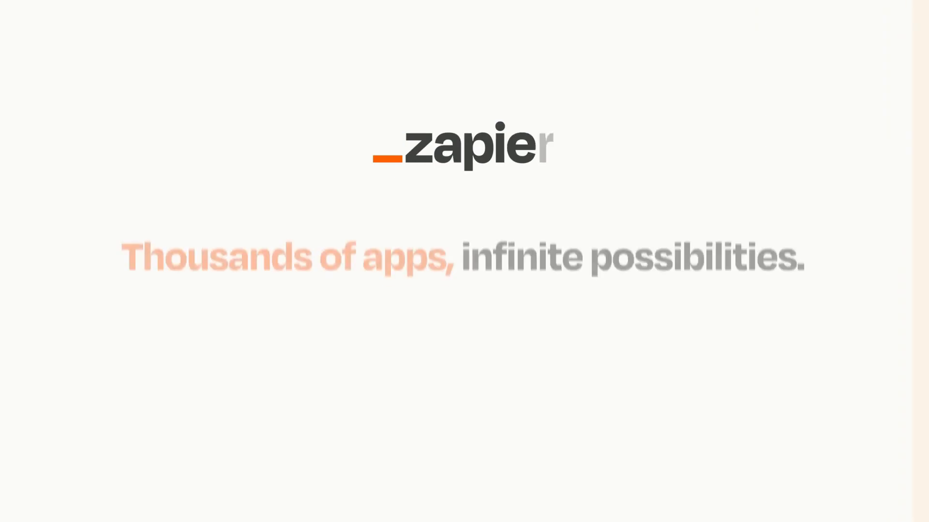